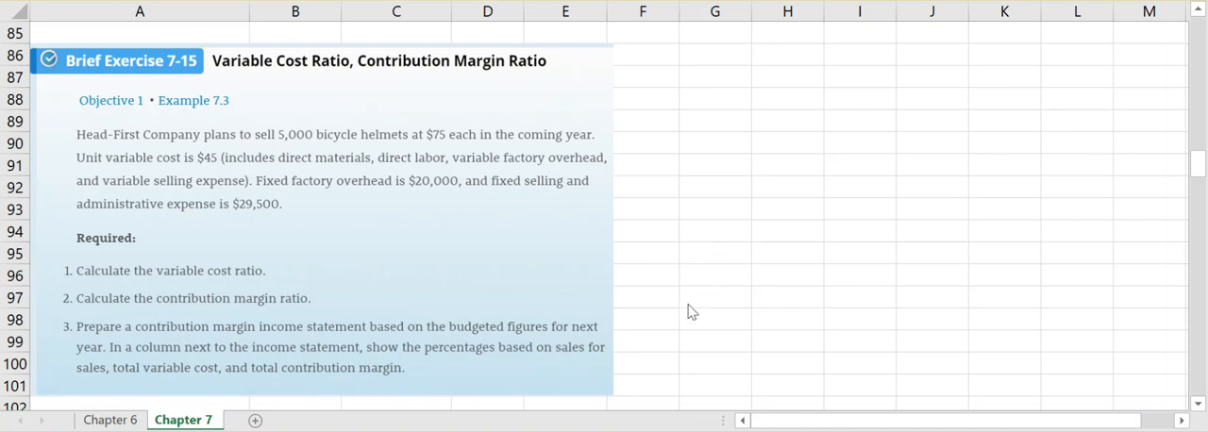
mouse_move(669, 329)
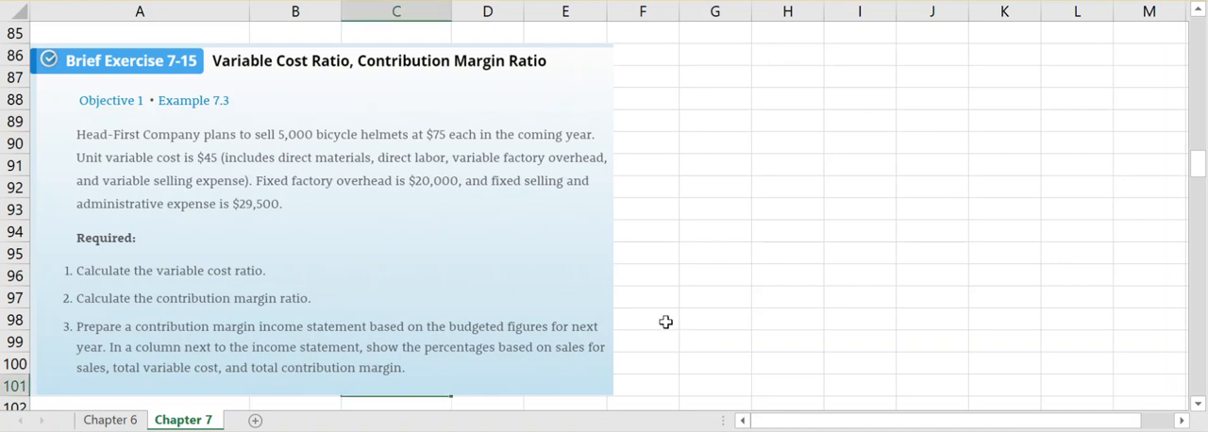
Note "$45 variable cost / $75 selling price" under the Variable cost ratio heading.
left_click(642, 319)
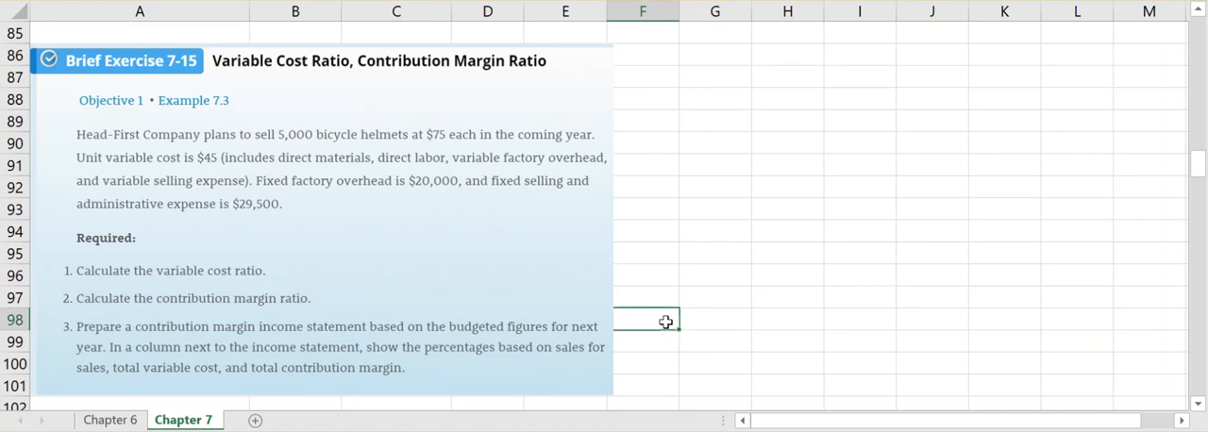
left_click(642, 362)
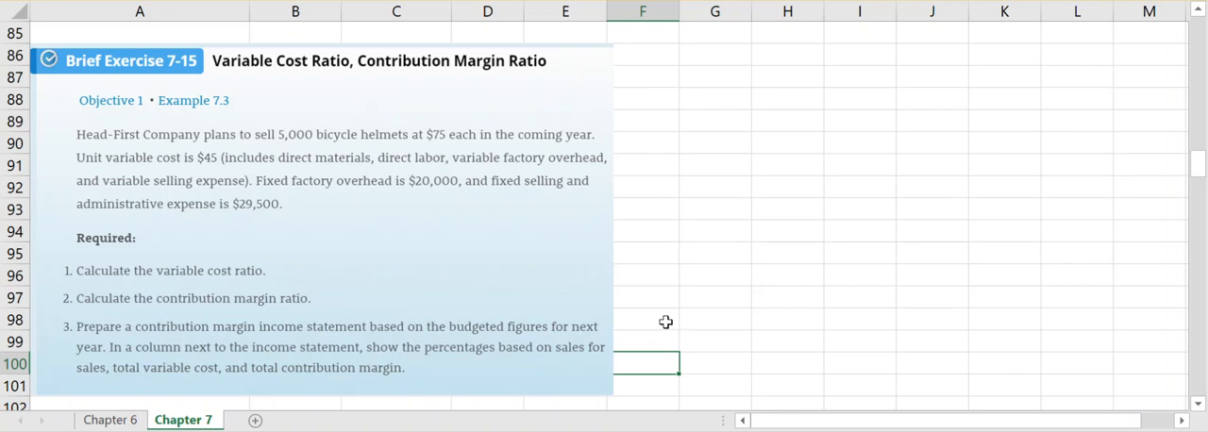
scroll("down", 3)
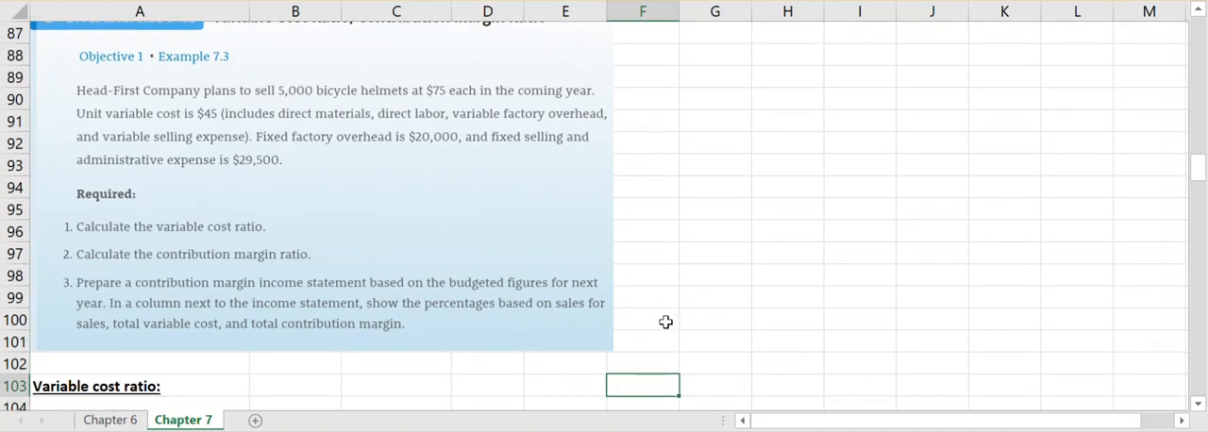
scroll("down", 3)
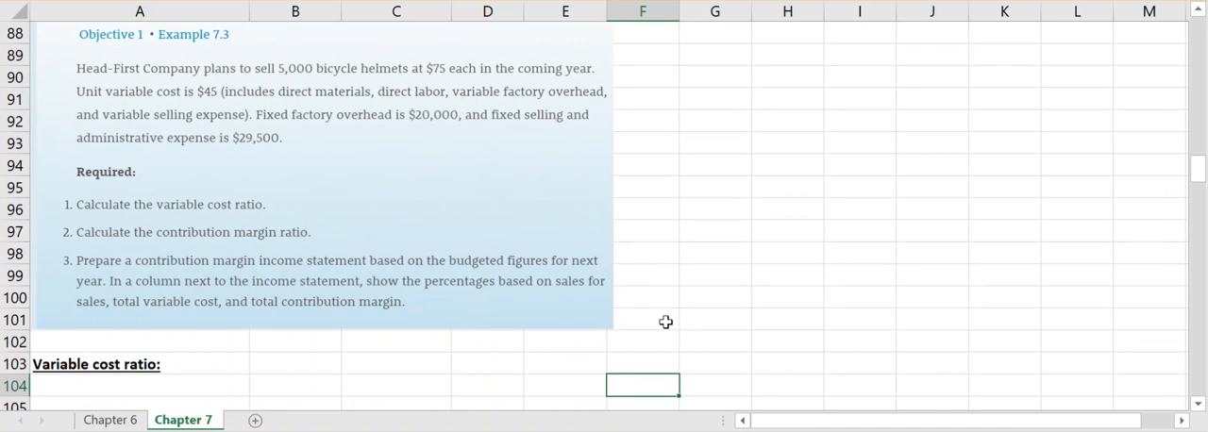
left_click(221, 385)
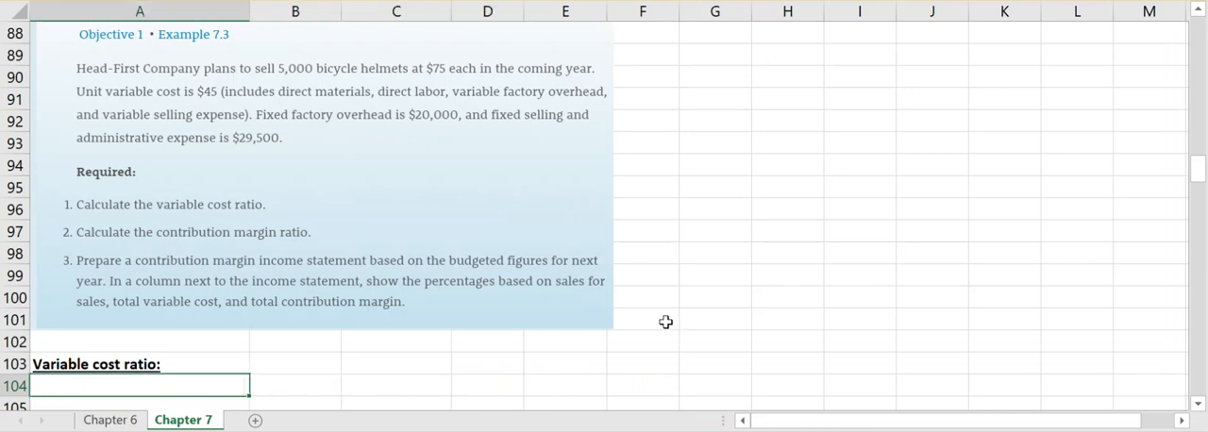
type("$45")
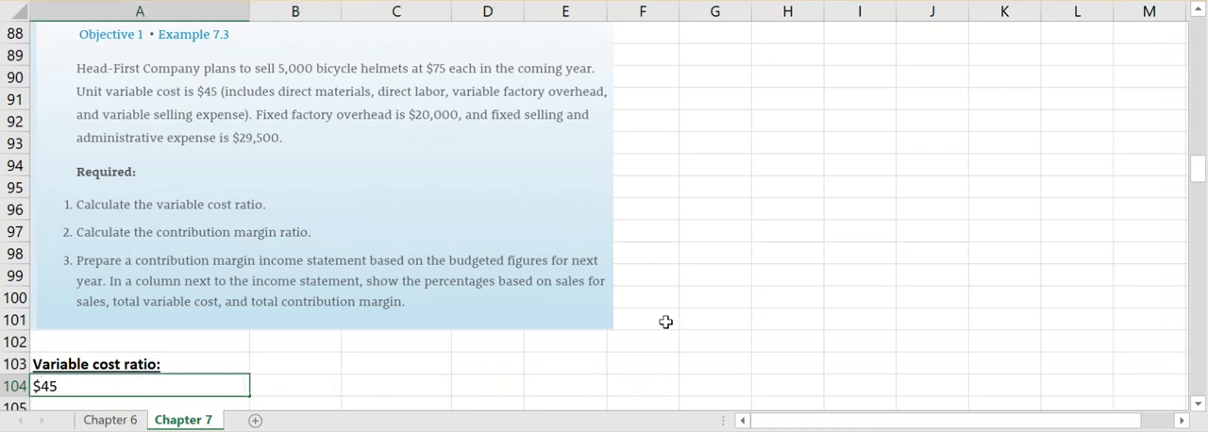
type("v")
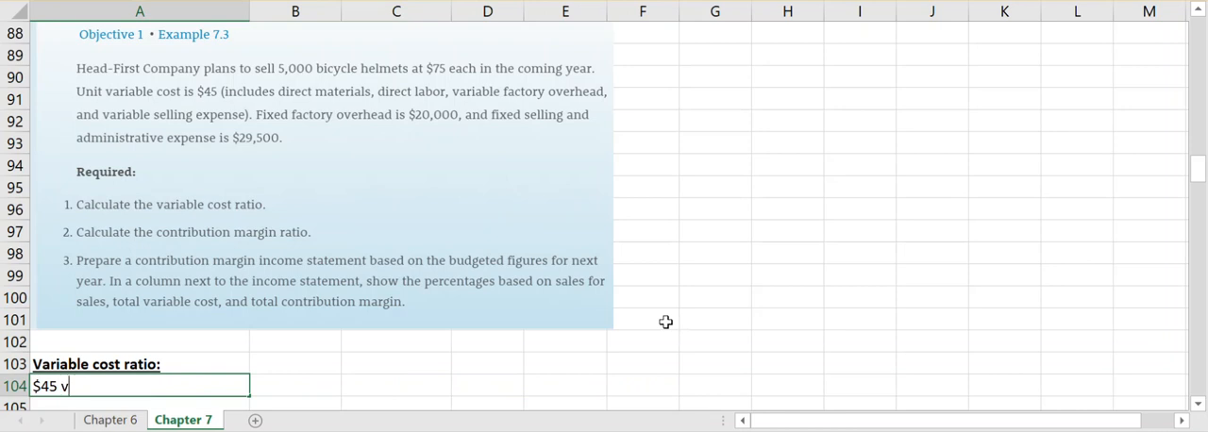
type("ariable cost")
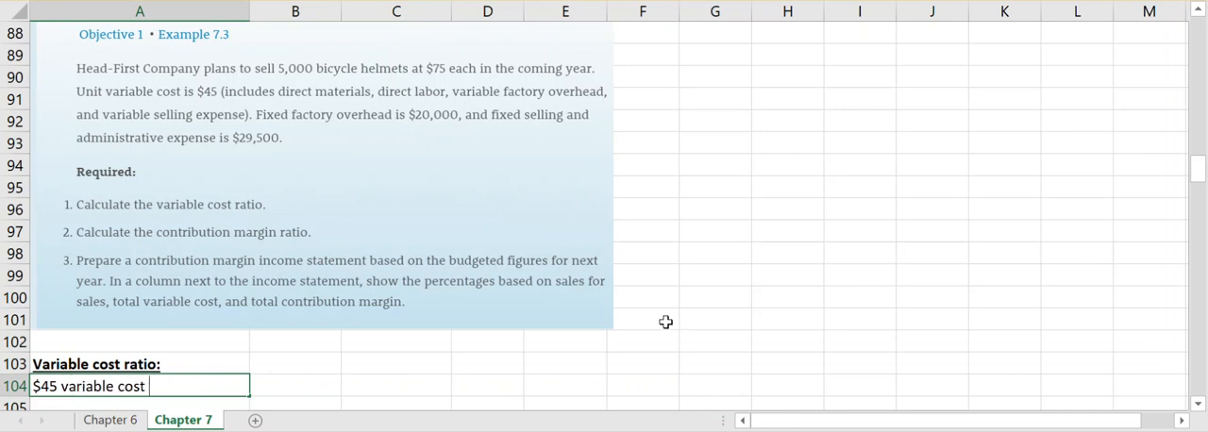
type("/")
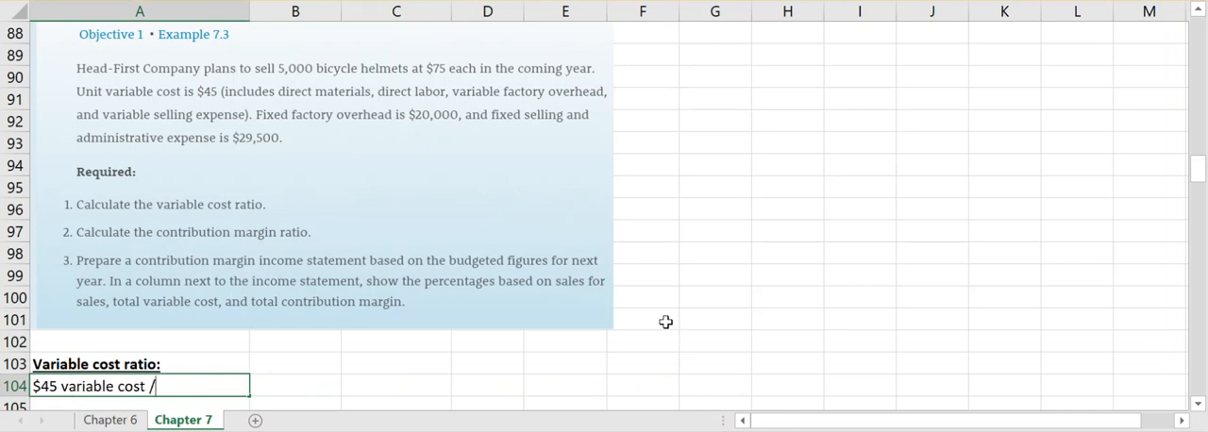
type("$75")
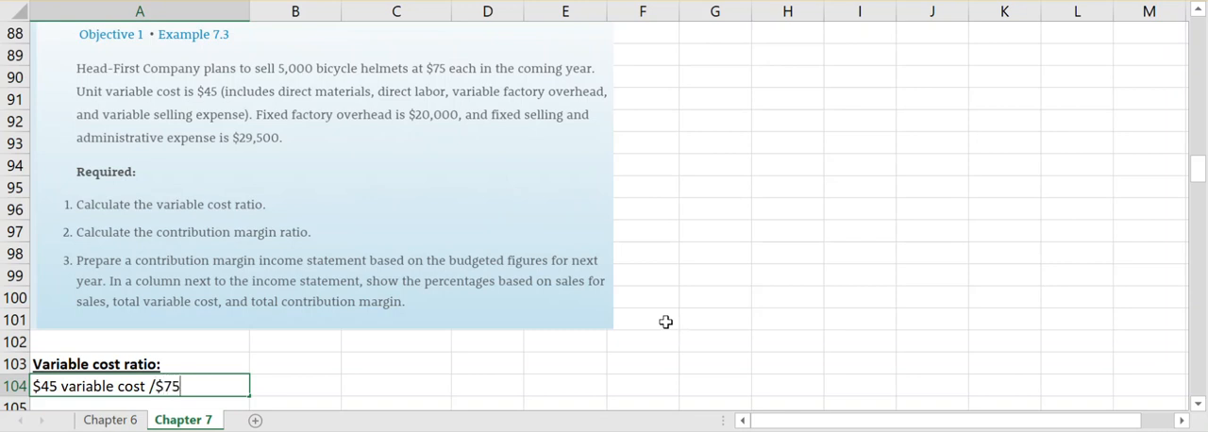
type("selling price")
left_click(140, 404)
type("=")
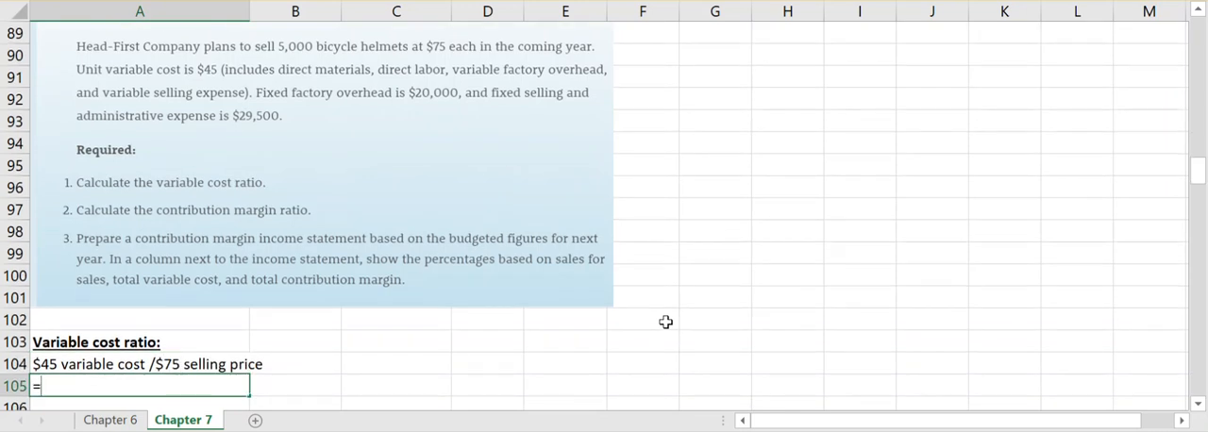
Compute the variable cost ratio 45/75 as 60% below the note.
type("45/75")
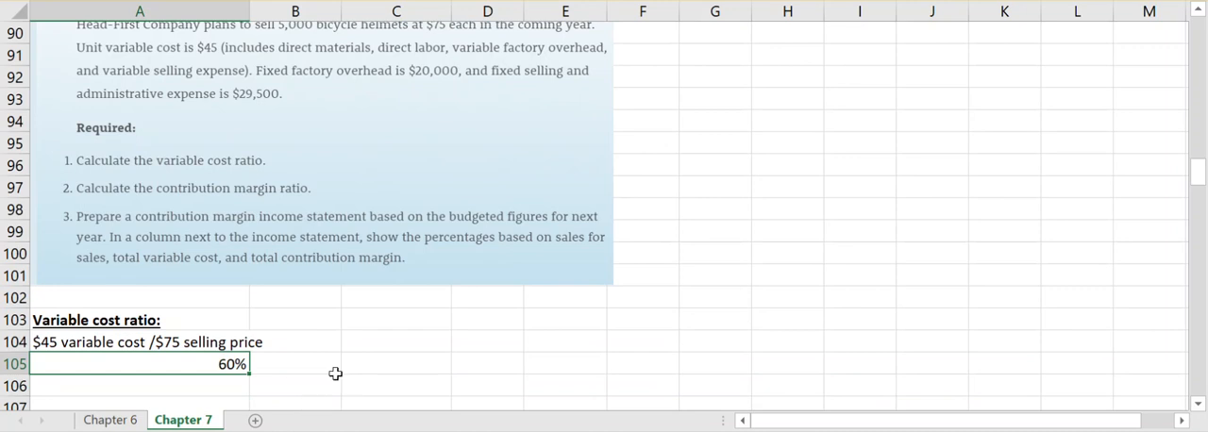
mouse_move(325, 358)
type("Contribution Margin ratio:")
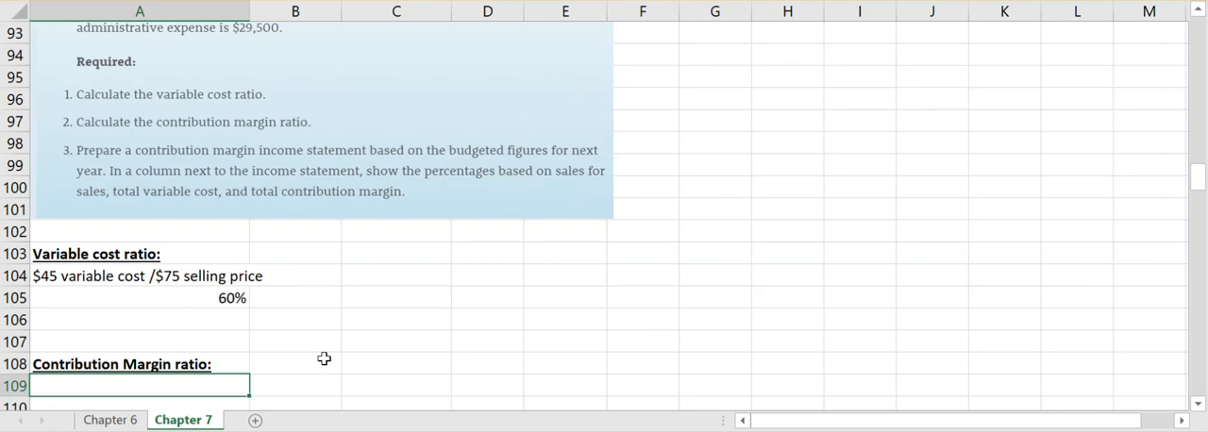
Note "(75-45)/75 selling price" under the Contribution Margin ratio heading.
type("(7")
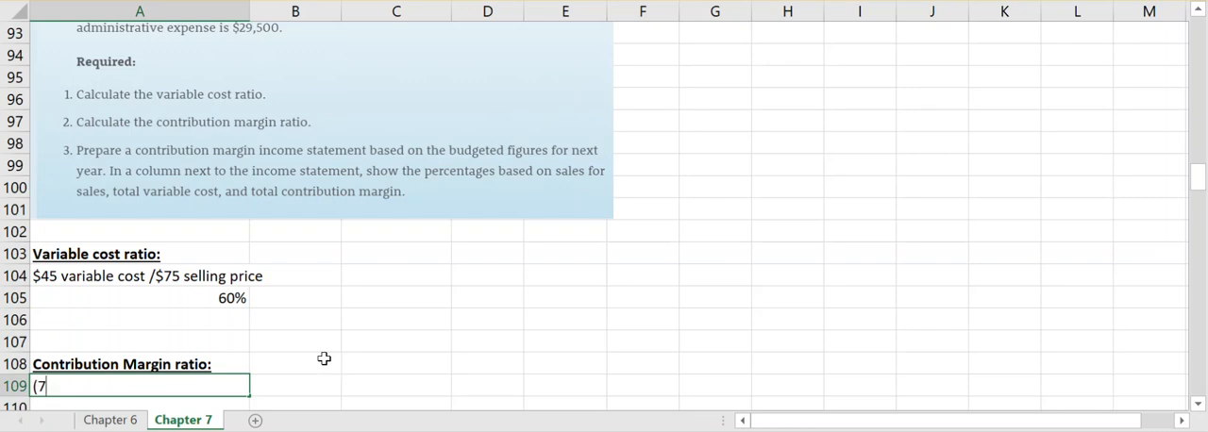
type("75-")
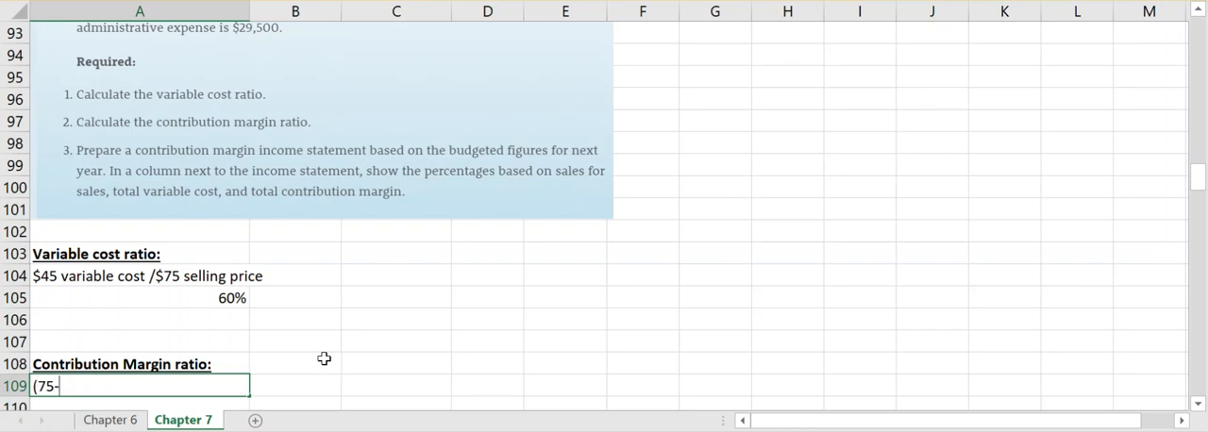
type("45)")
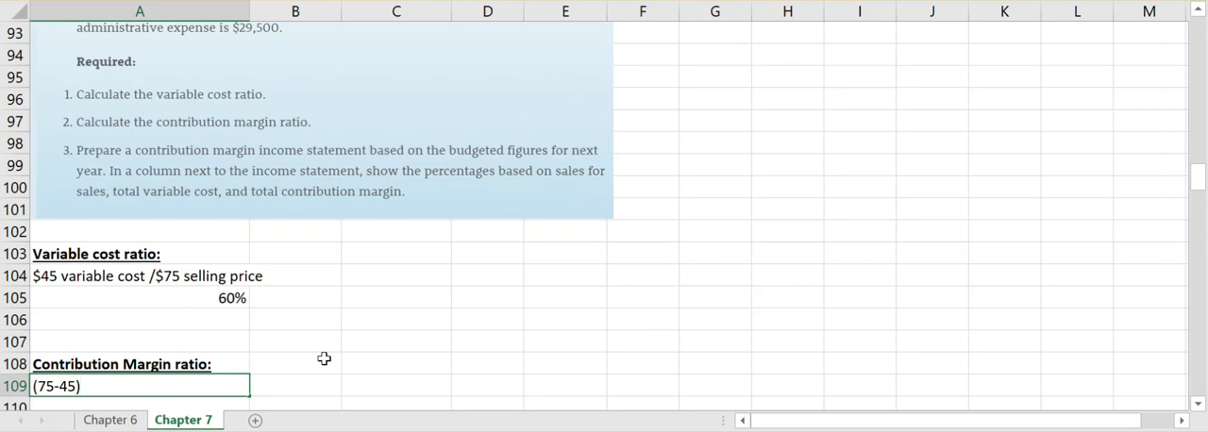
type("/75 selling price")
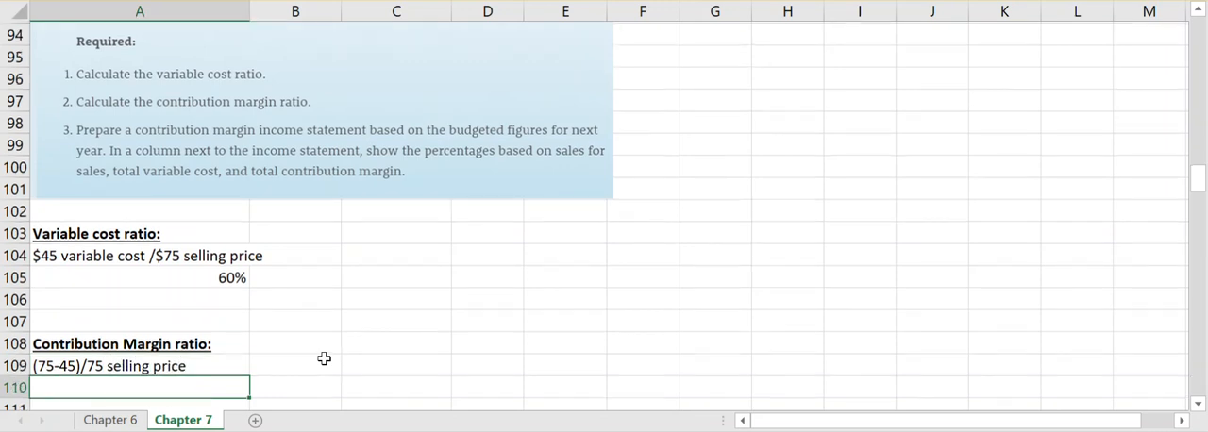
Compute the contribution margin ratio =30/75 as 40% below the note.
type("=30")
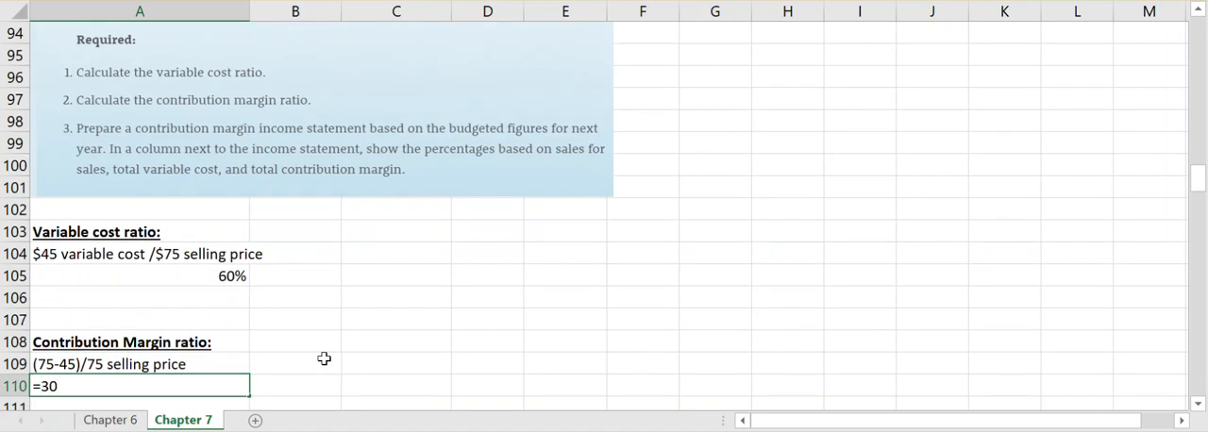
type("/75")
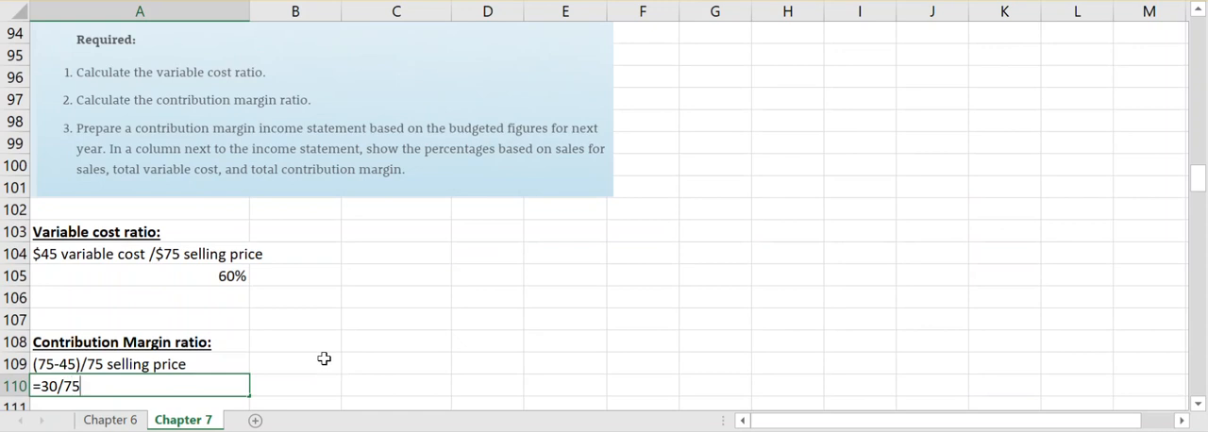
key("enter")
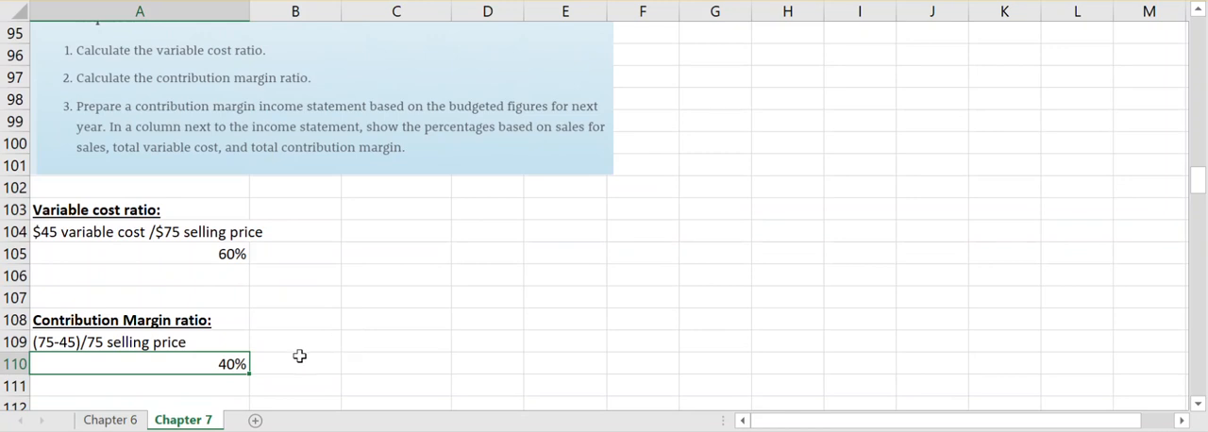
mouse_move(241, 279)
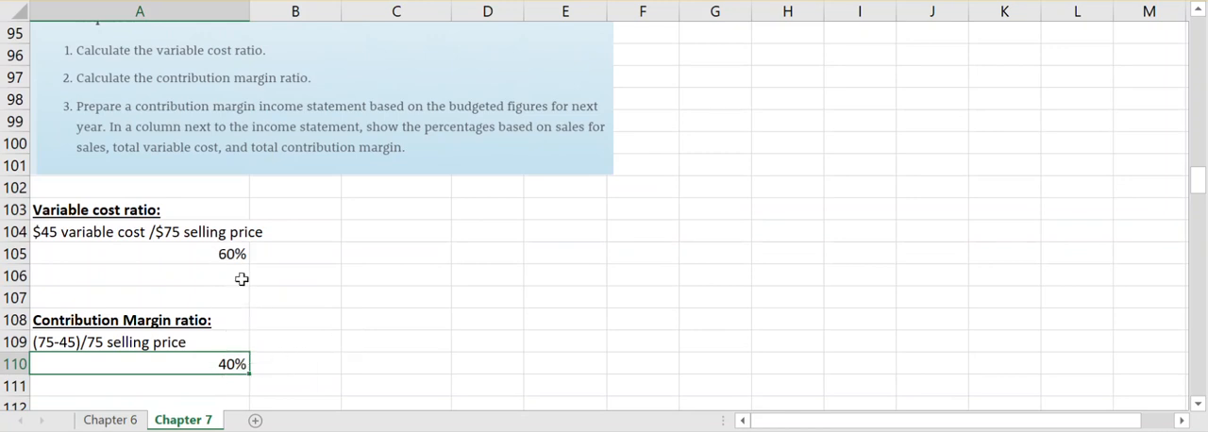
mouse_move(241, 340)
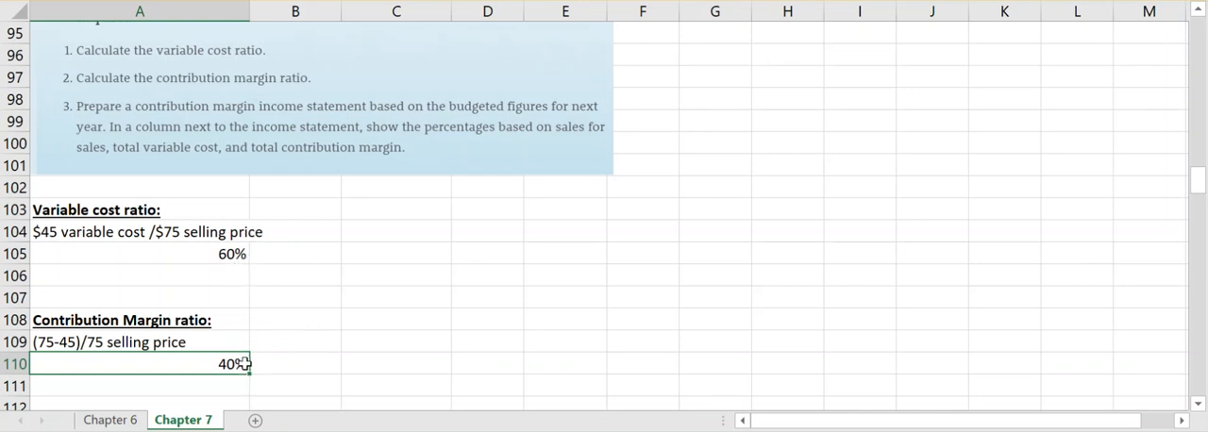
mouse_move(303, 342)
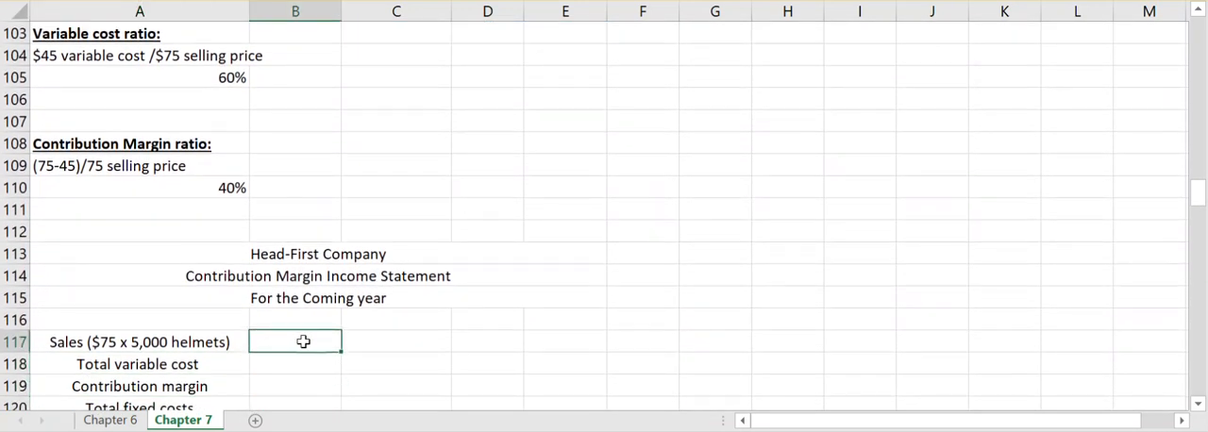
Compute sales as =75*5000 (375,000) and total variable cost as sales times the 60% ratio (225,000).
type("=75*")
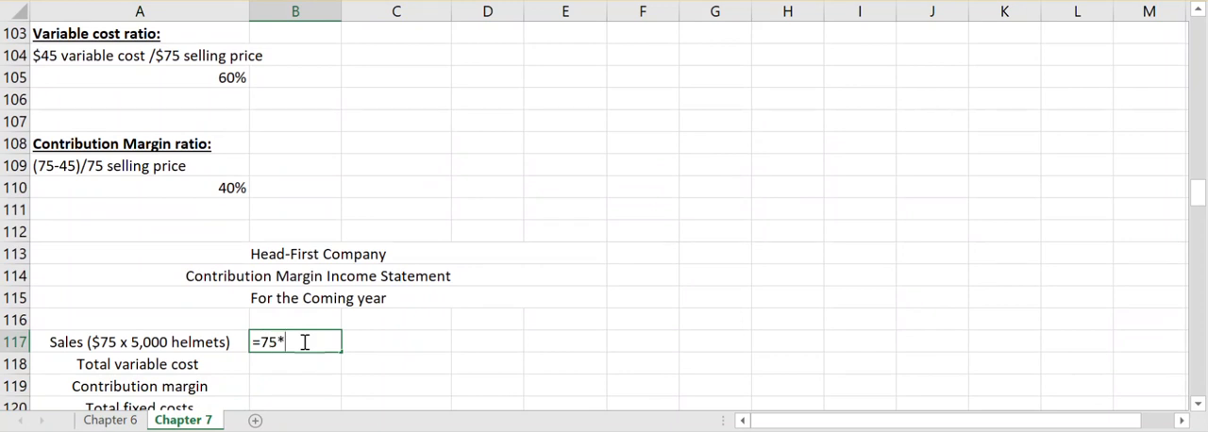
key("enter")
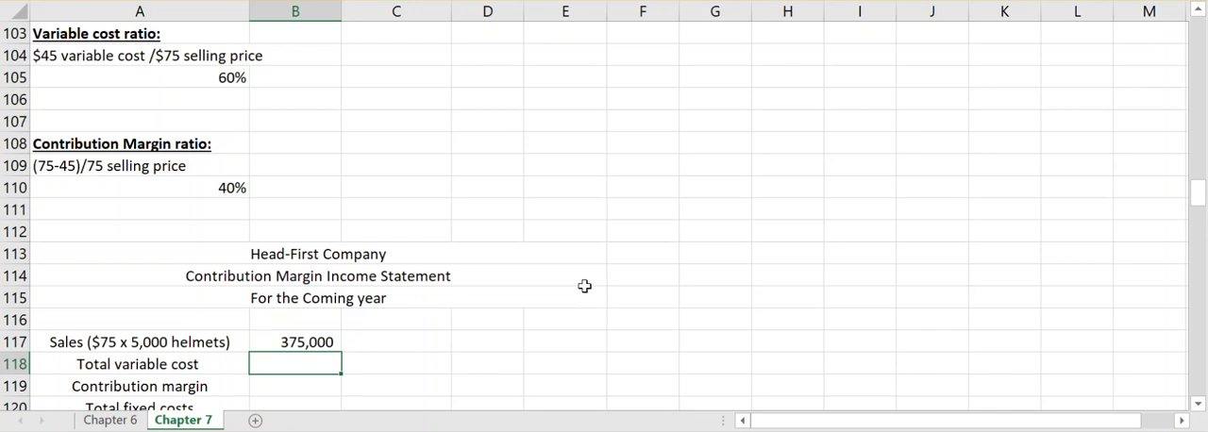
type("=B117")
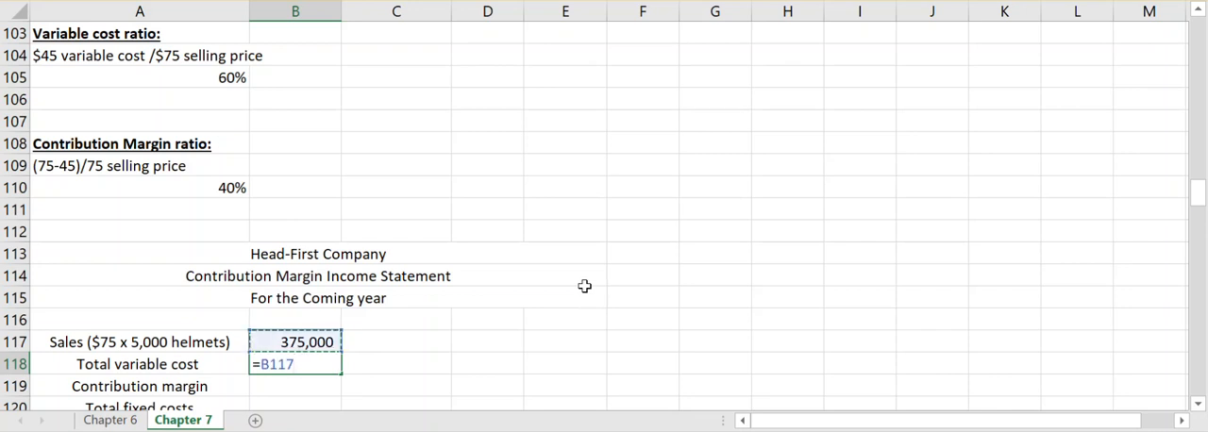
type("*")
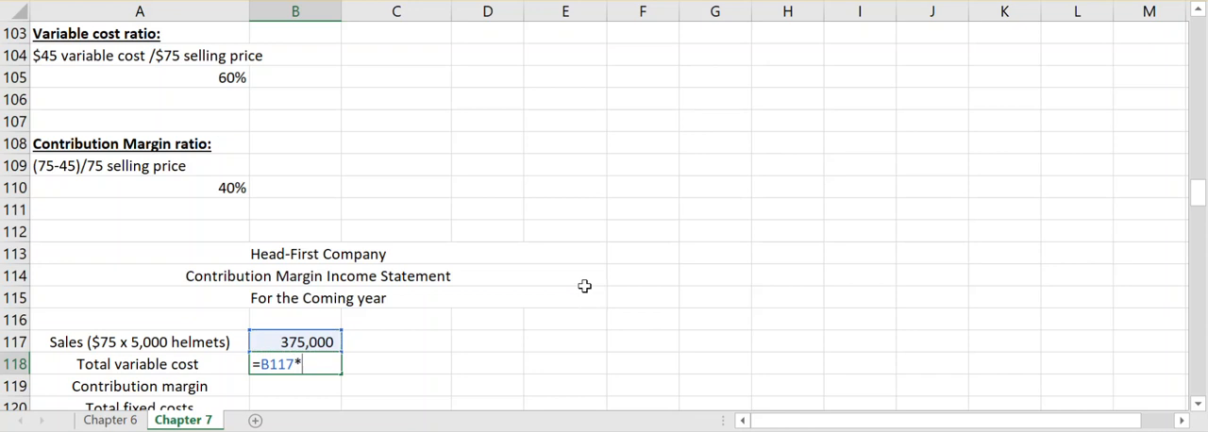
left_click(139, 77)
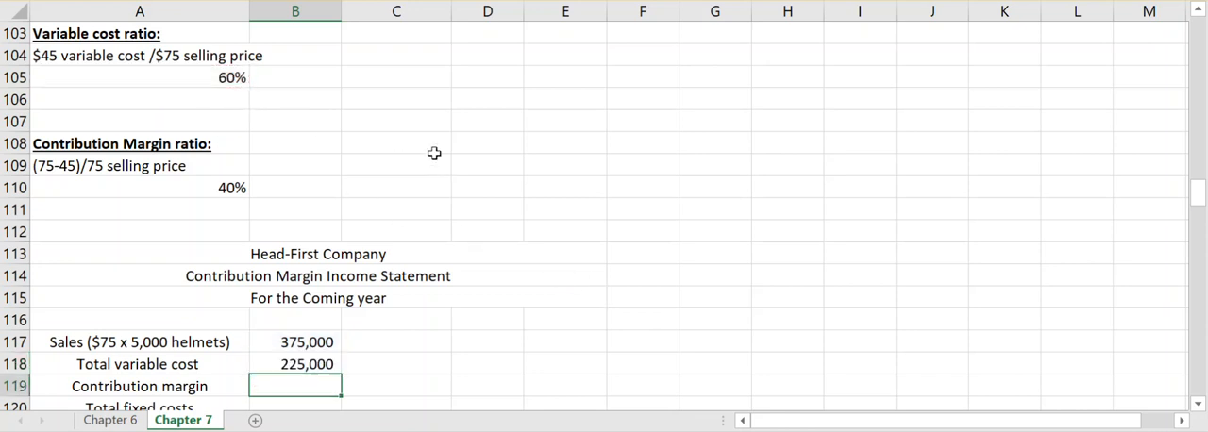
left_click(294, 362)
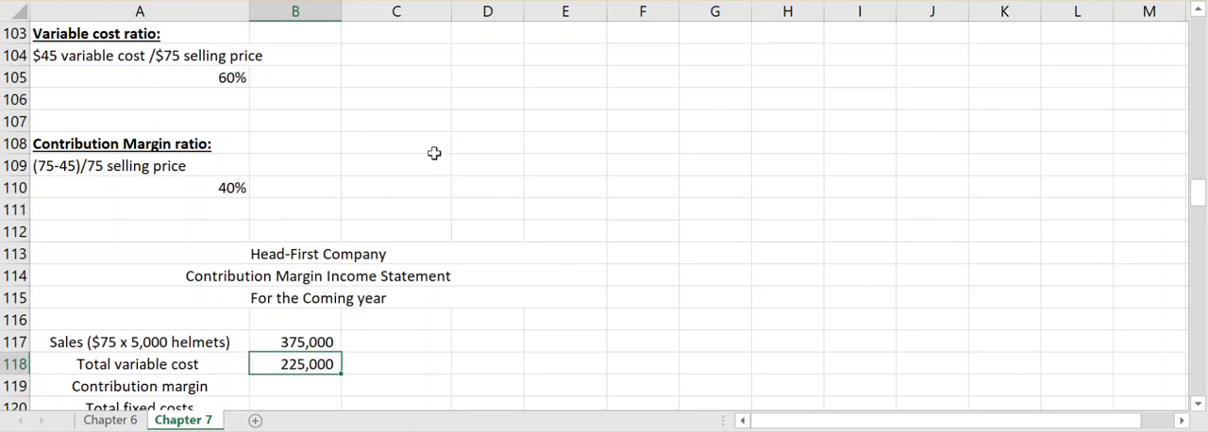
Compute contribution margin as =B117-B118, giving 150,000.
left_click(294, 389)
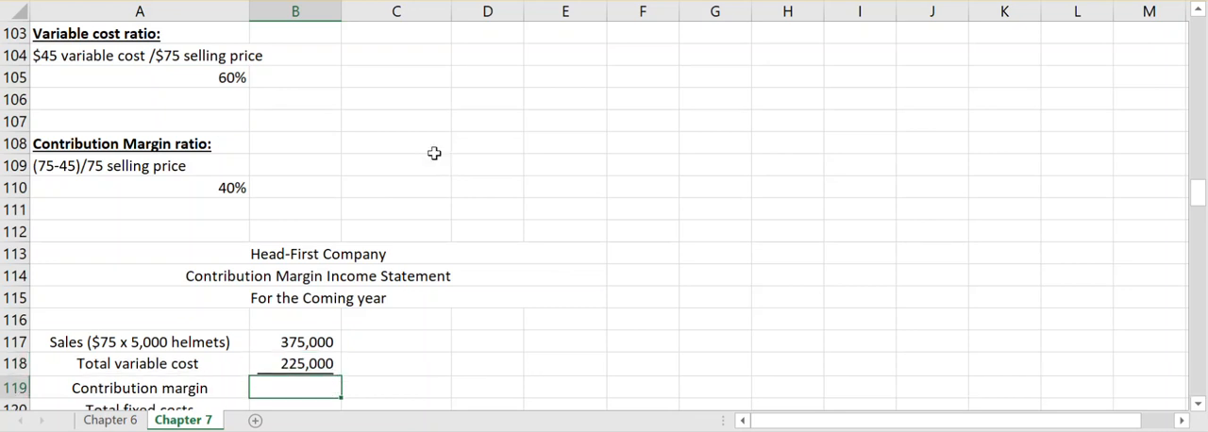
type("=B117-B118")
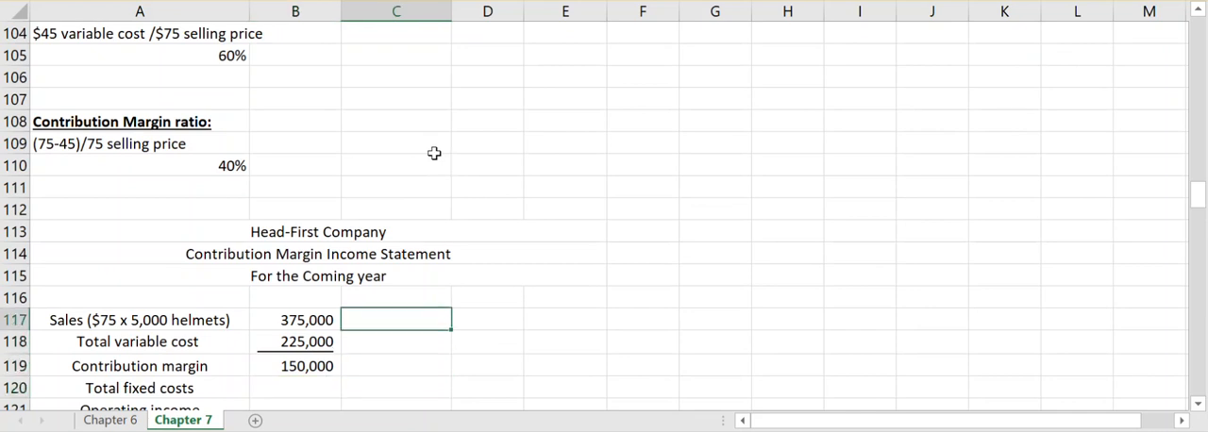
Show 100%, 60% and 40% ratios beside sales, variable cost and margin, and enter fixed costs 49,500.
type("1%")
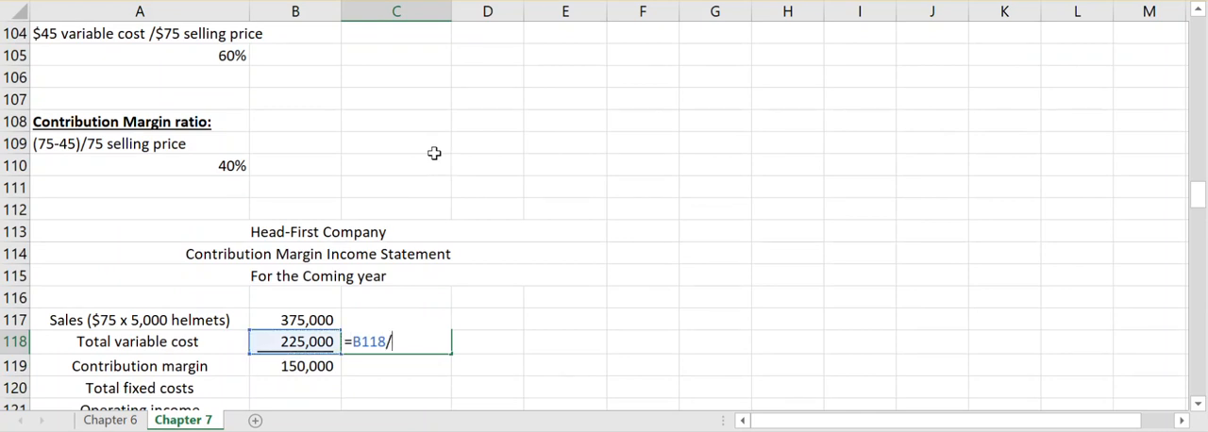
left_click(295, 319)
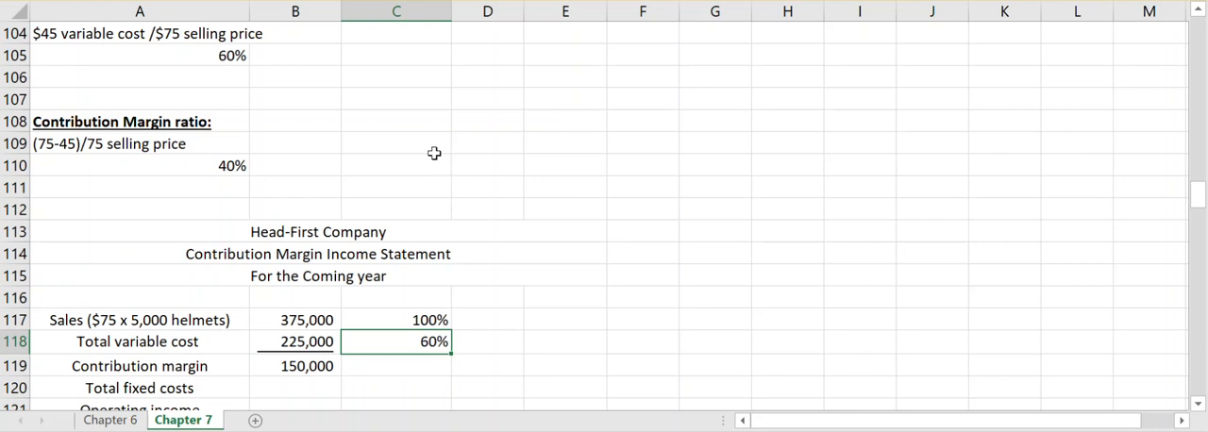
type("=B119")
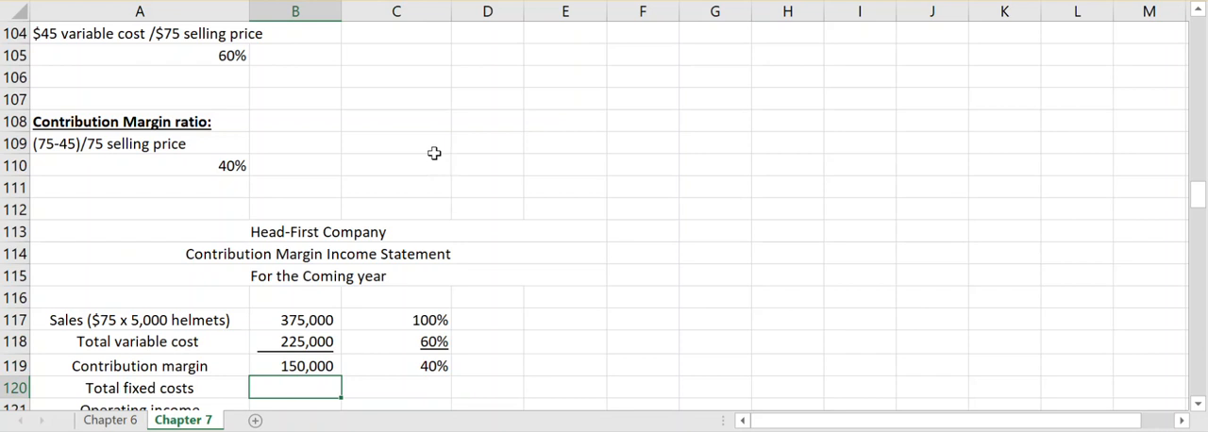
type("495")
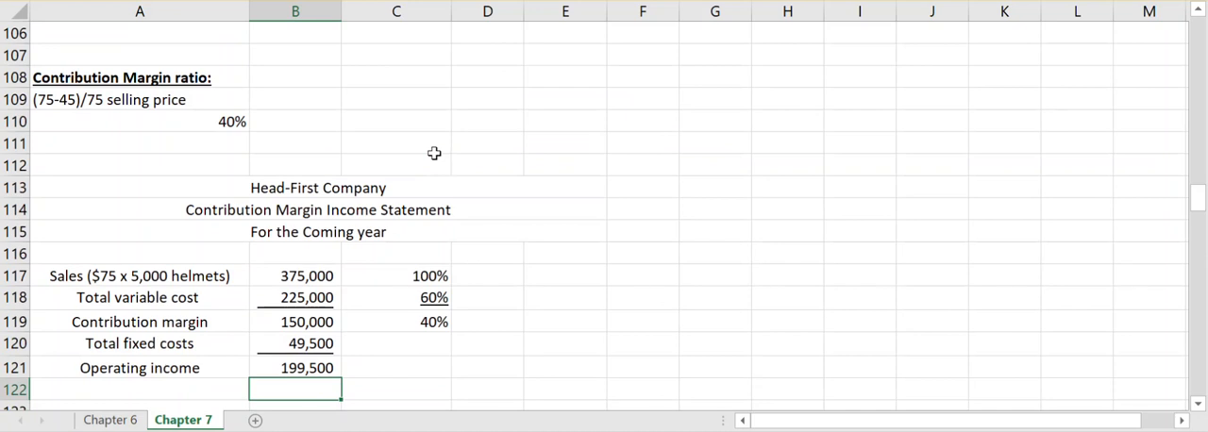
left_click(294, 368)
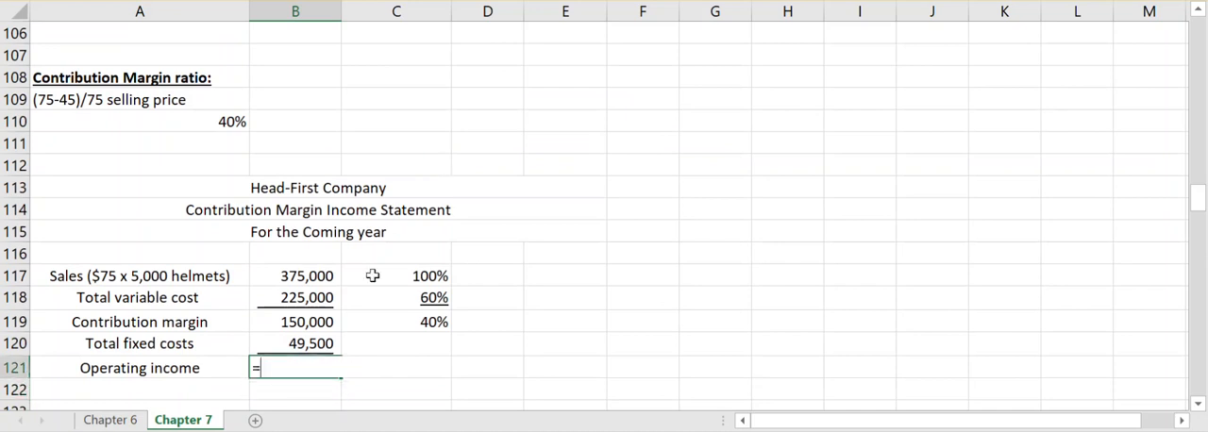